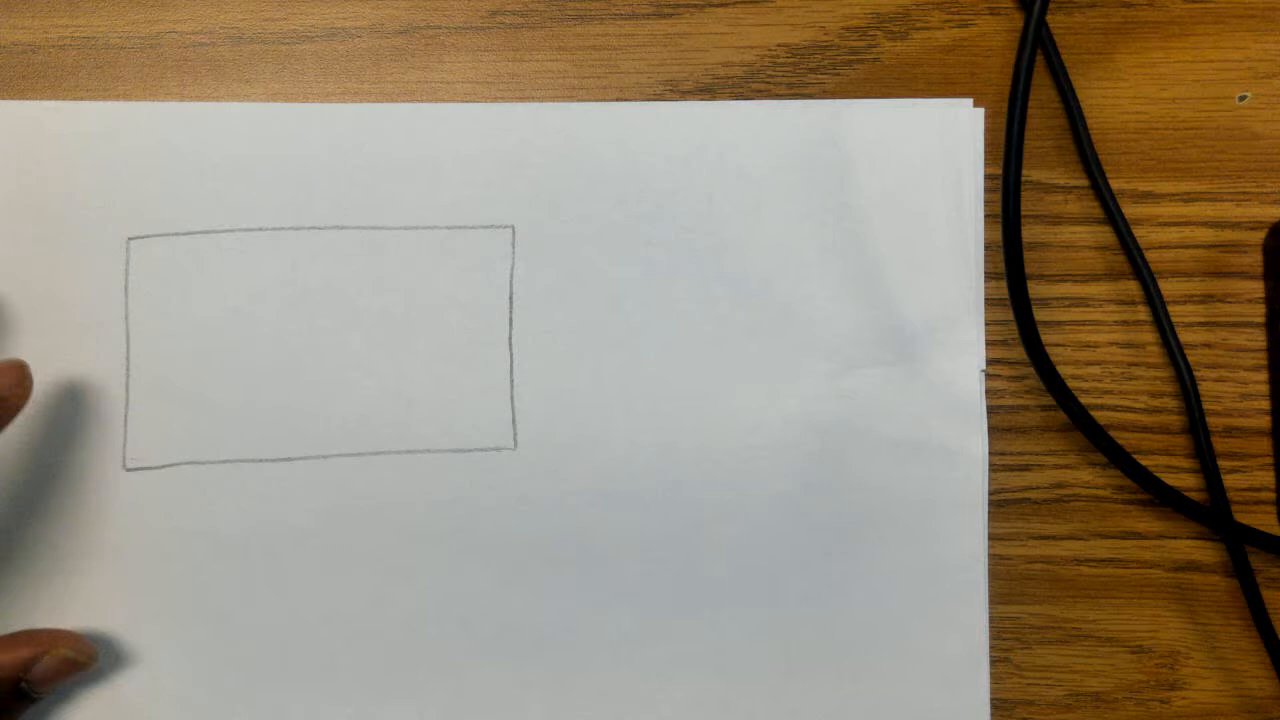
pyautogui.write('Any s')
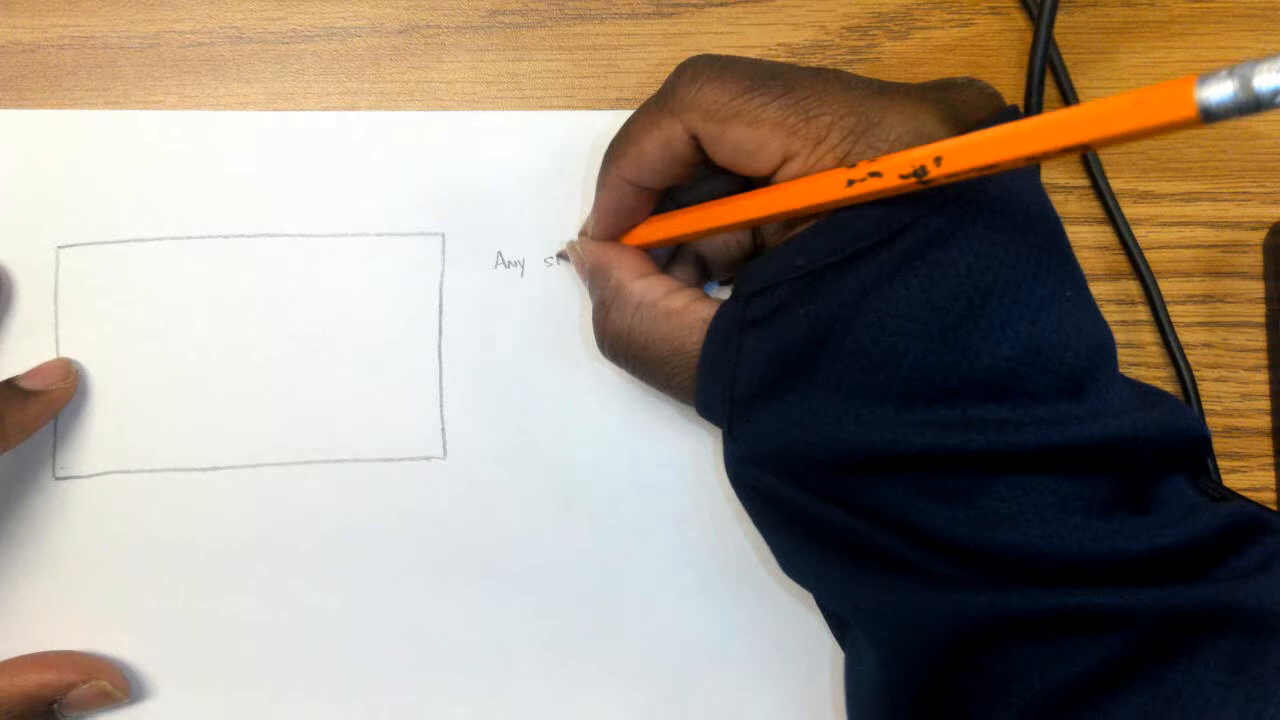